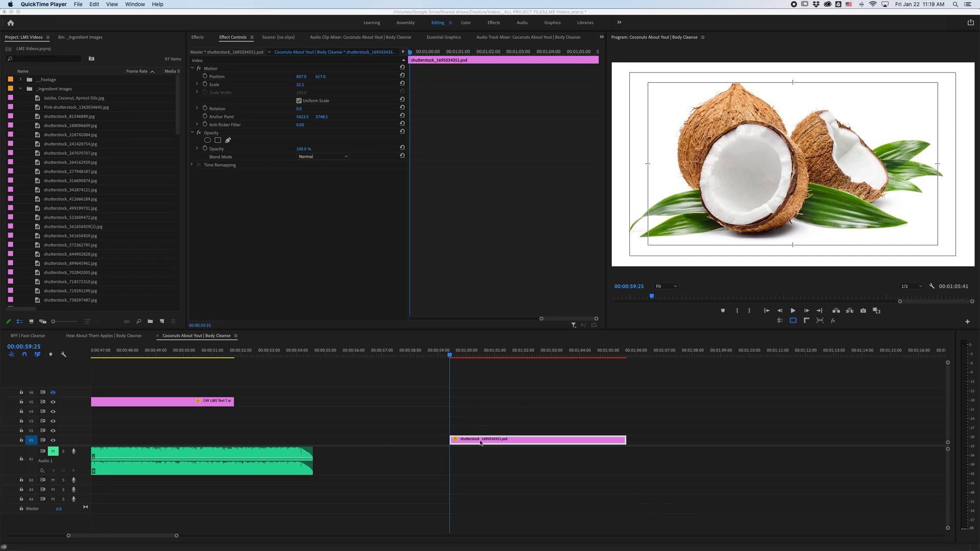
Set the playhead just inside the coconut clip and browse the panel list.
click(521, 355)
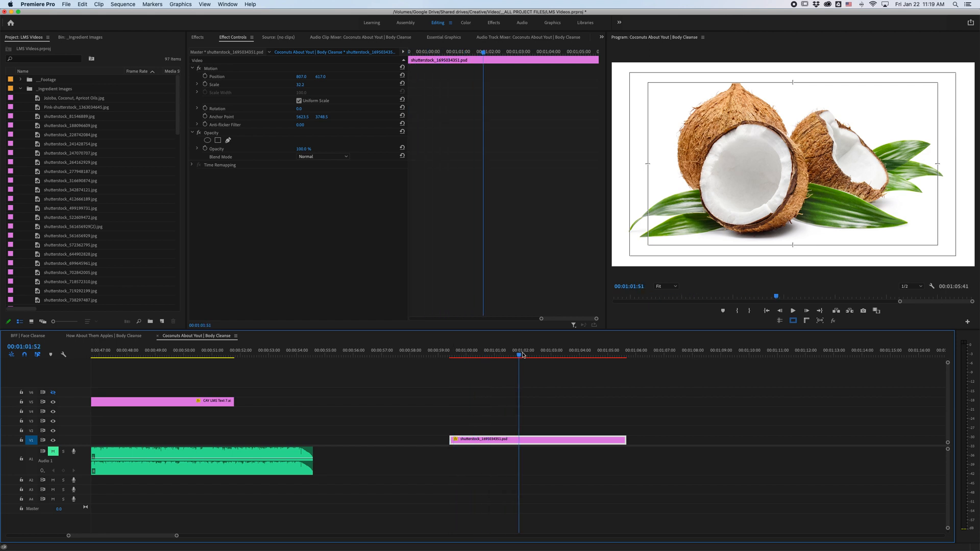
click(480, 356)
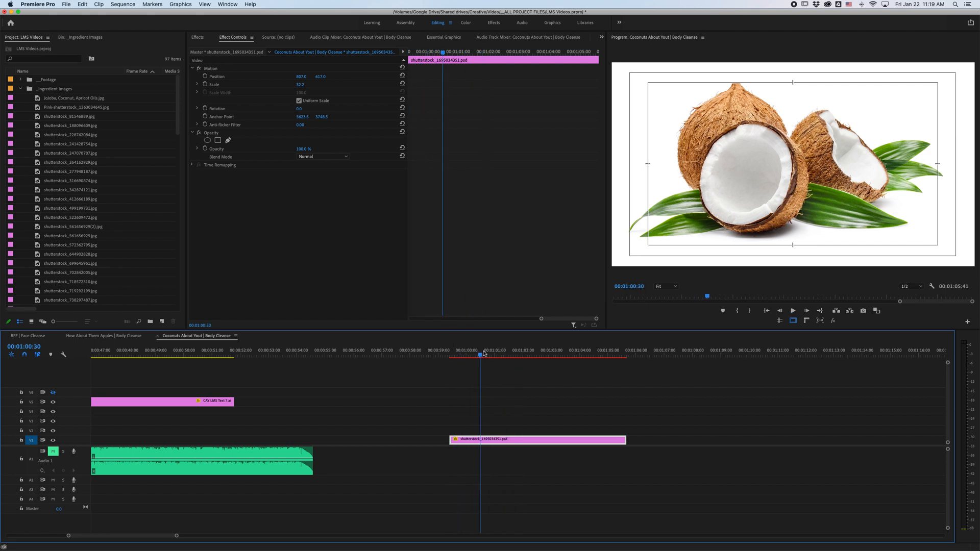
click(475, 350)
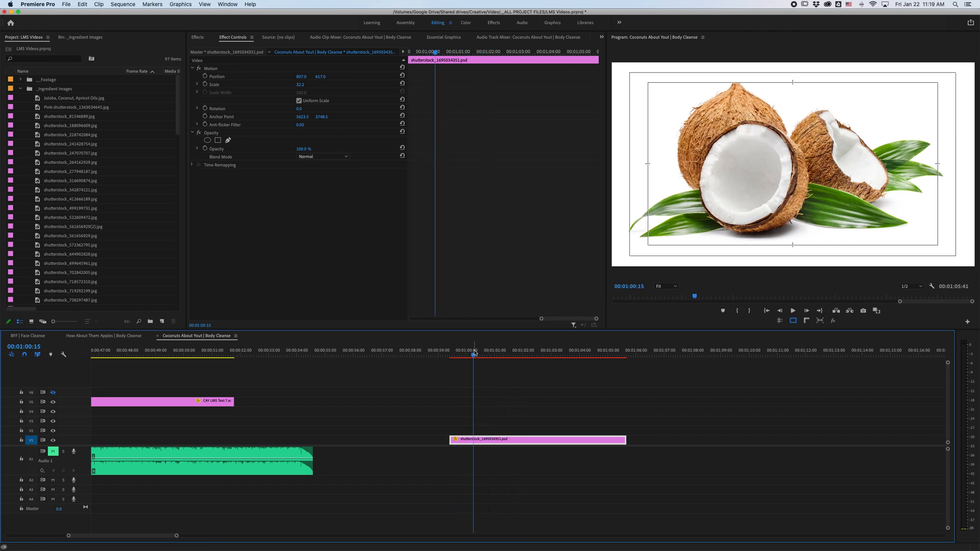
click(226, 4)
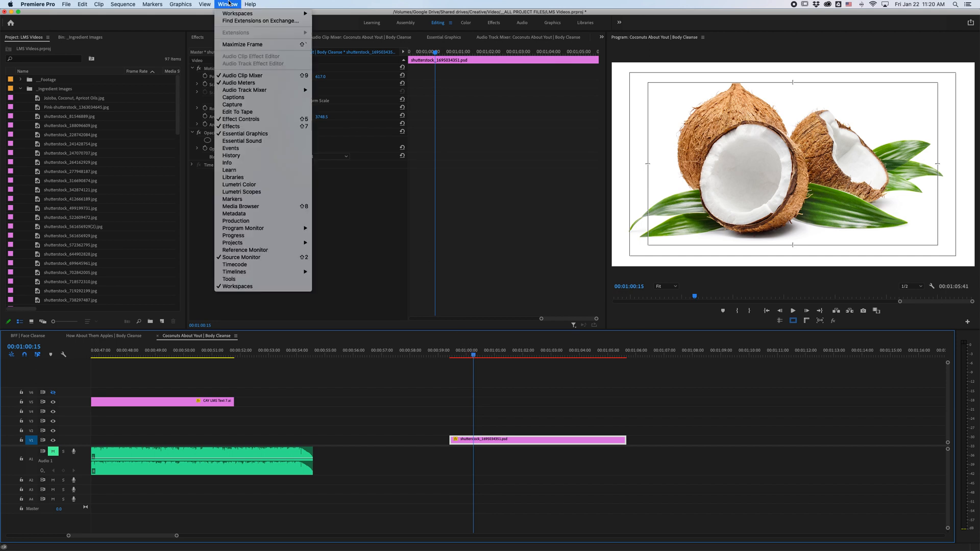
mouse_move(244, 133)
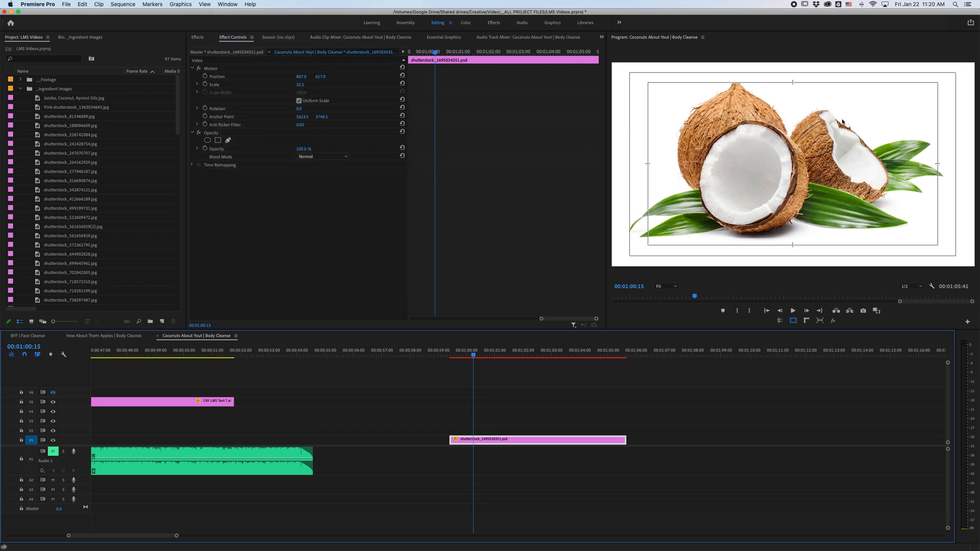
mouse_move(927, 145)
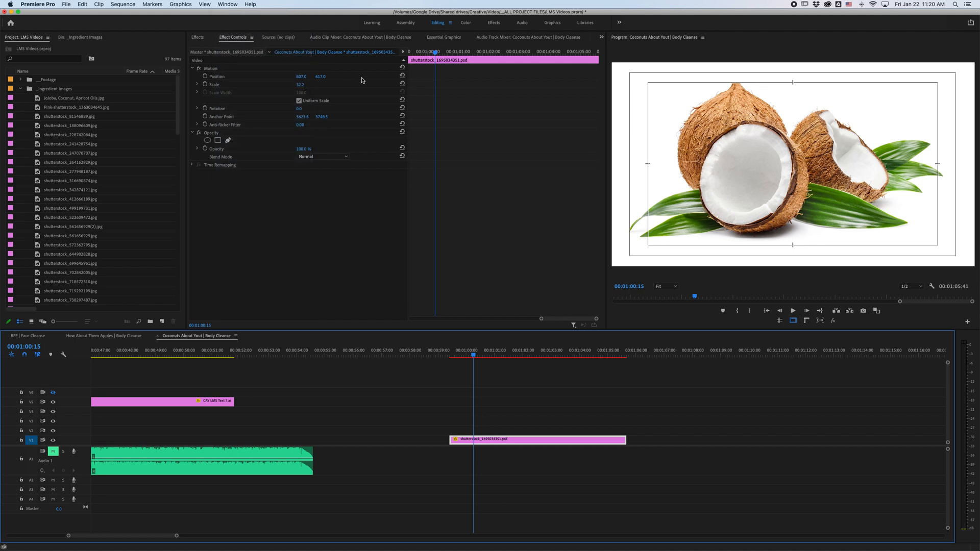
Toggle between graphics and effect controls and check the monitor's playback button customization.
click(281, 37)
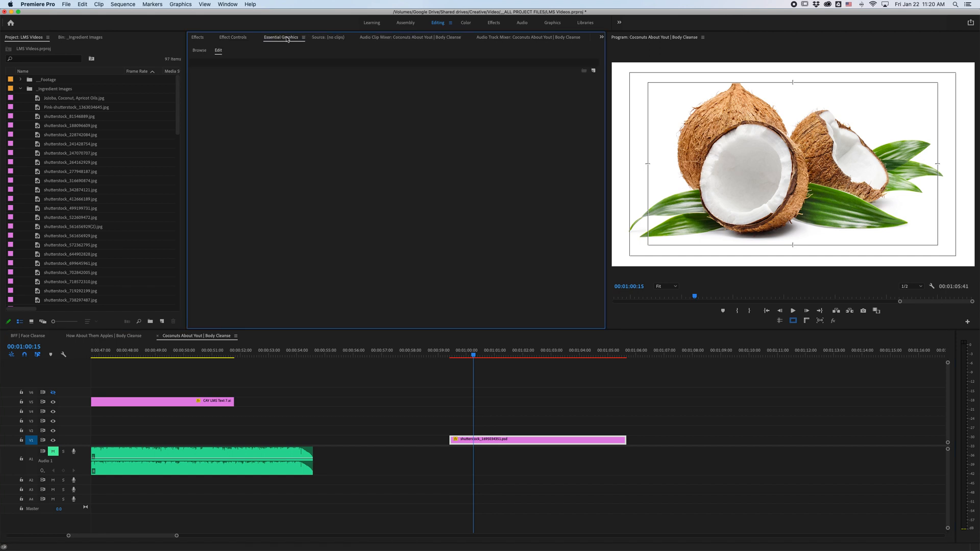
mouse_move(239, 43)
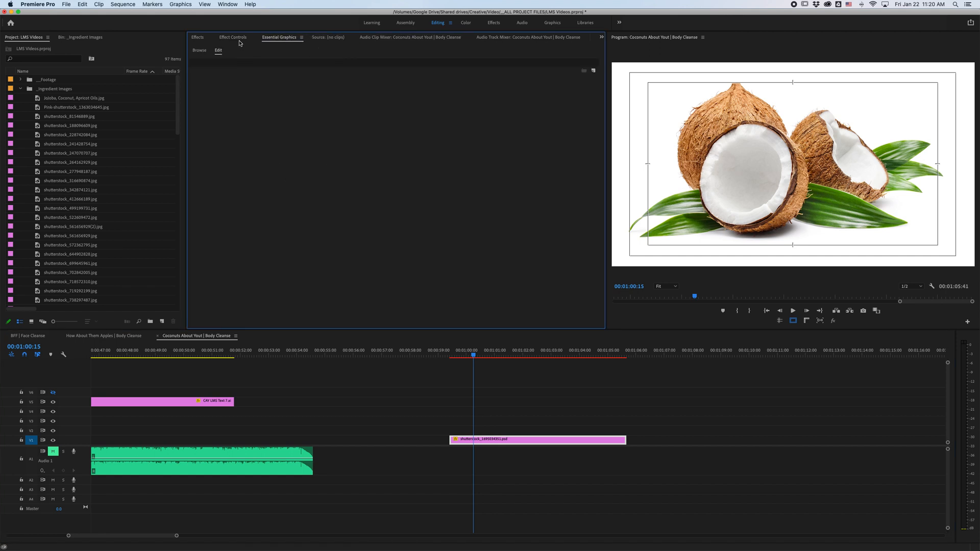
click(231, 37)
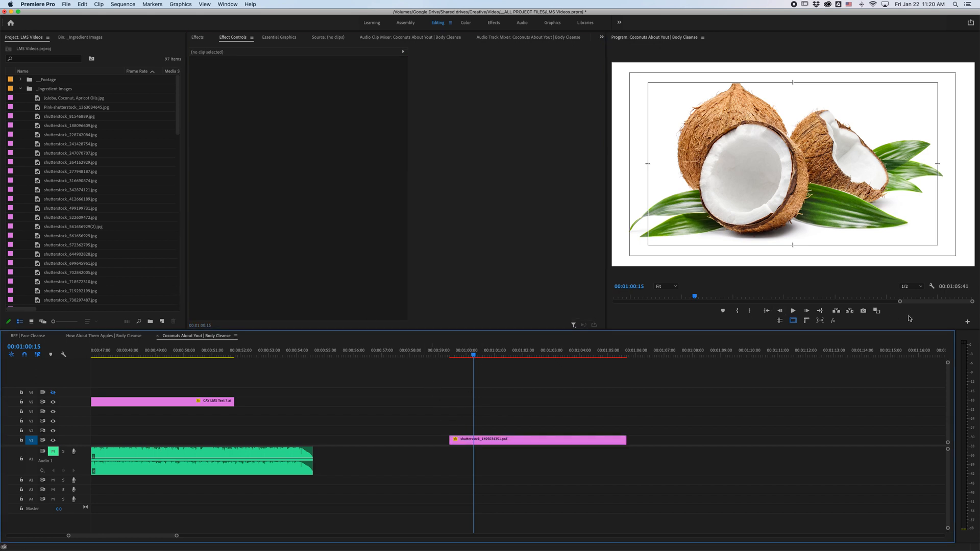
mouse_move(792, 320)
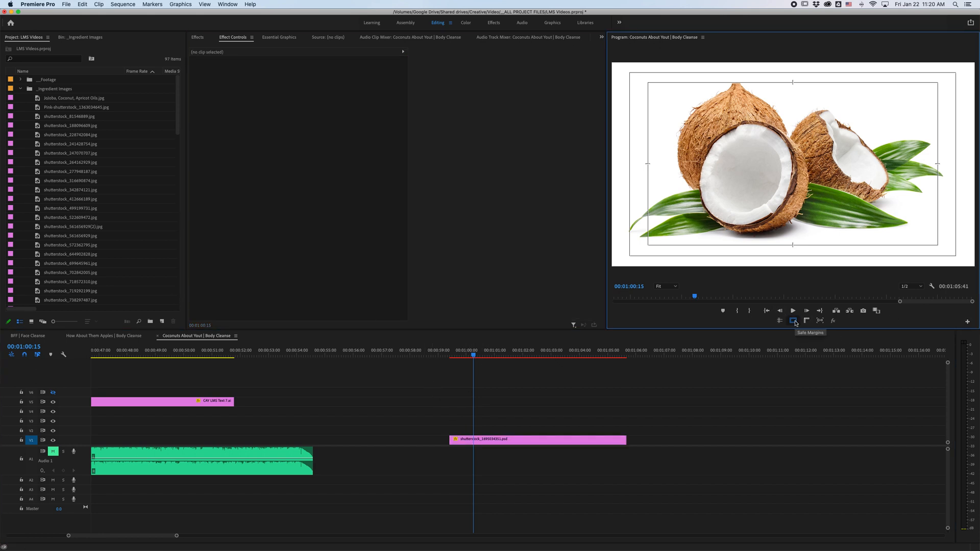
mouse_move(968, 321)
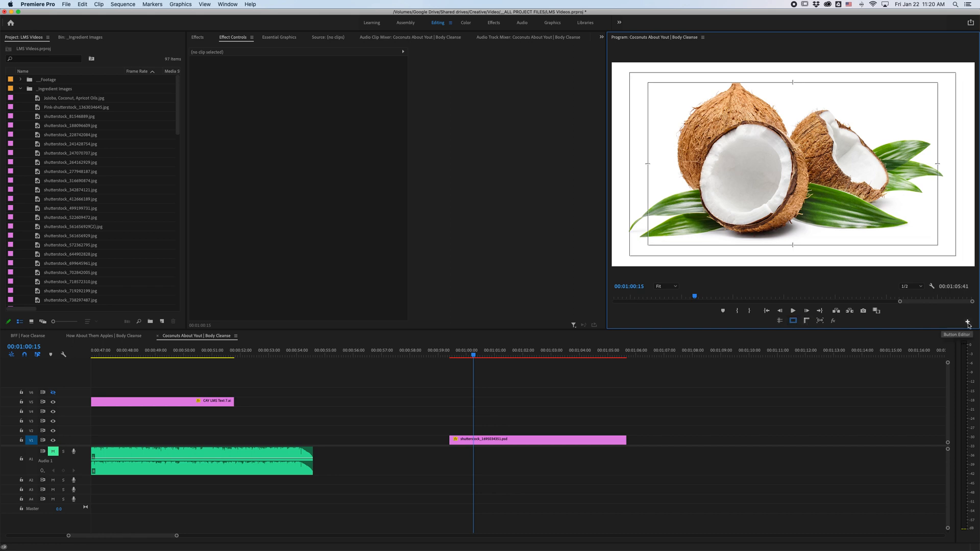
click(968, 320)
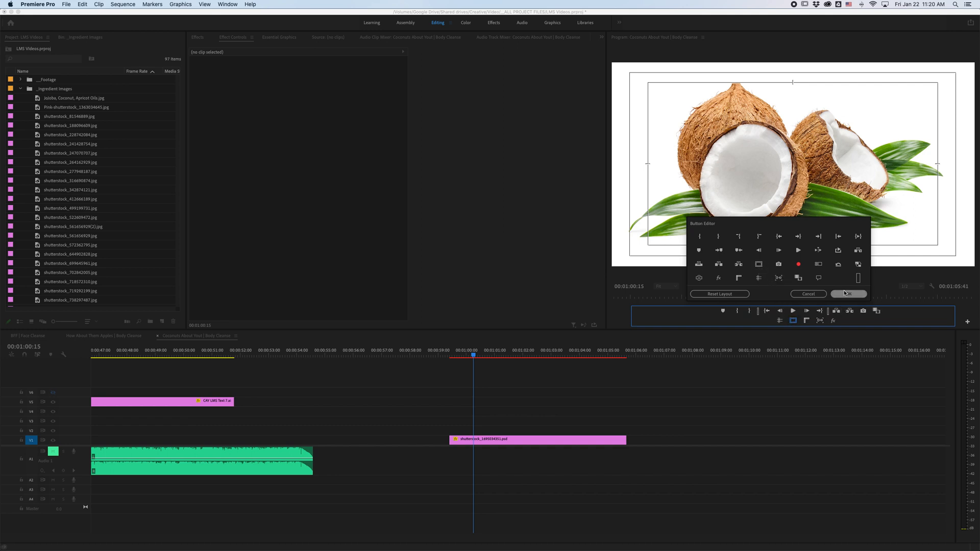
click(847, 294)
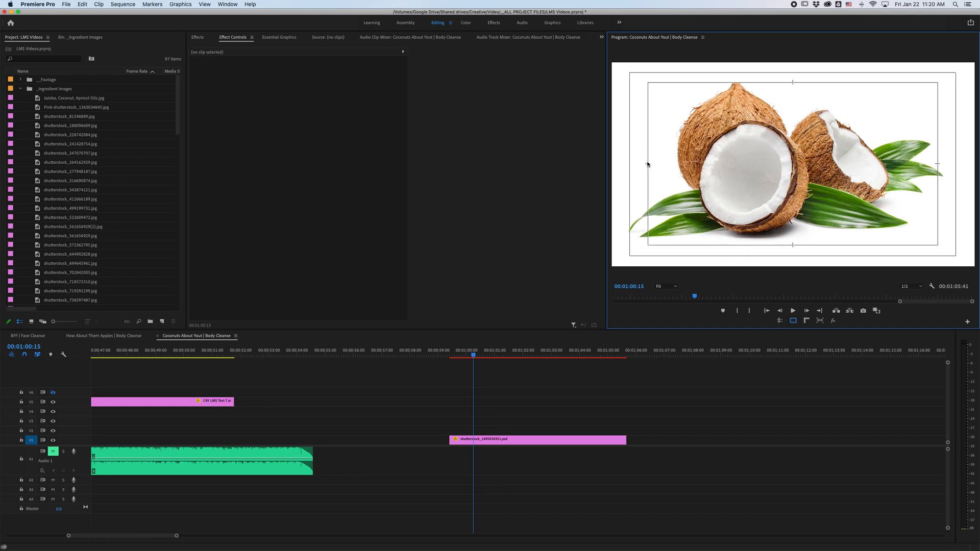
Create a new graphic clip above the coconut image and view its layer options.
click(474, 356)
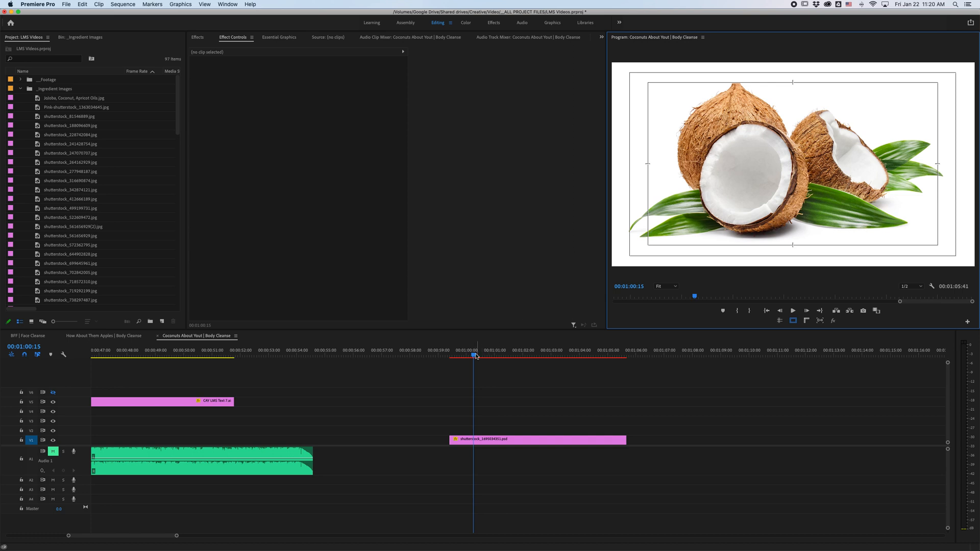
click(537, 439)
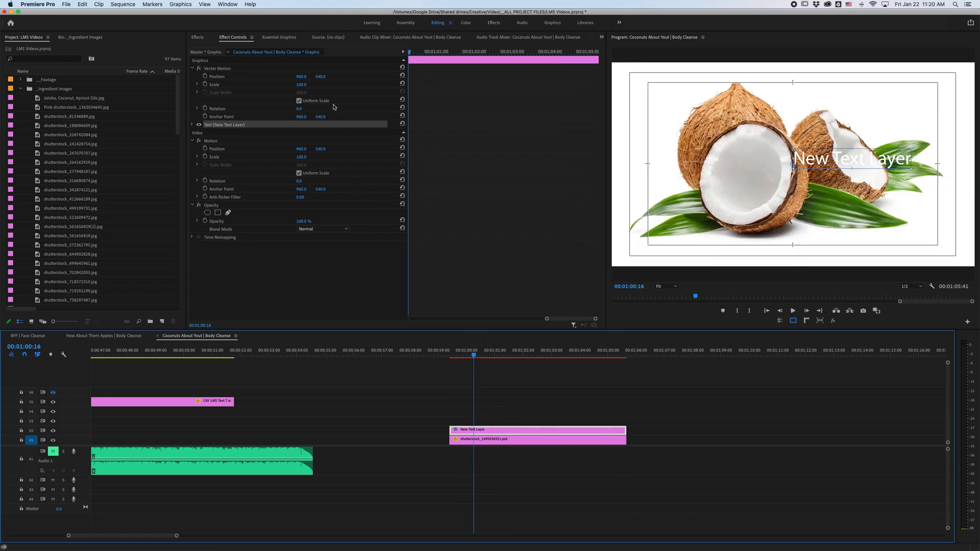
click(280, 37)
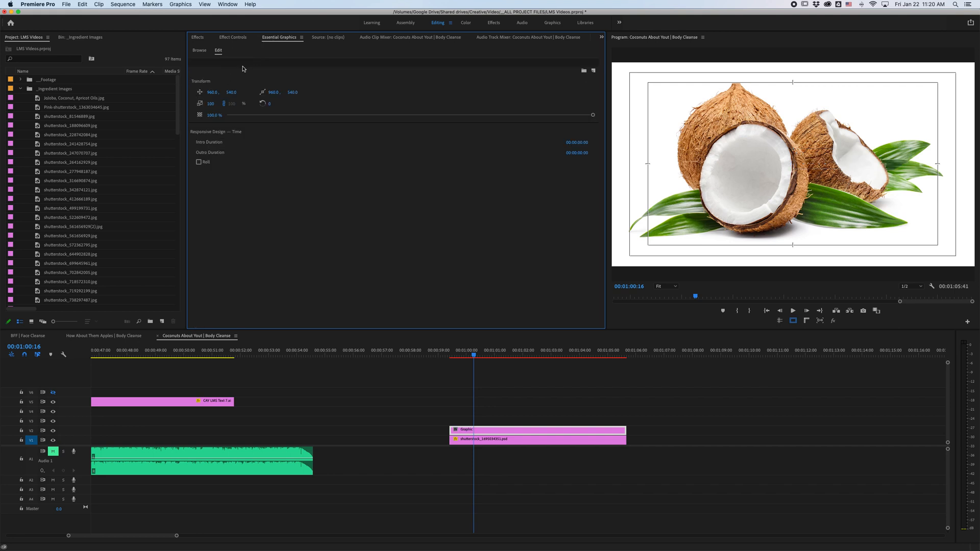
click(592, 71)
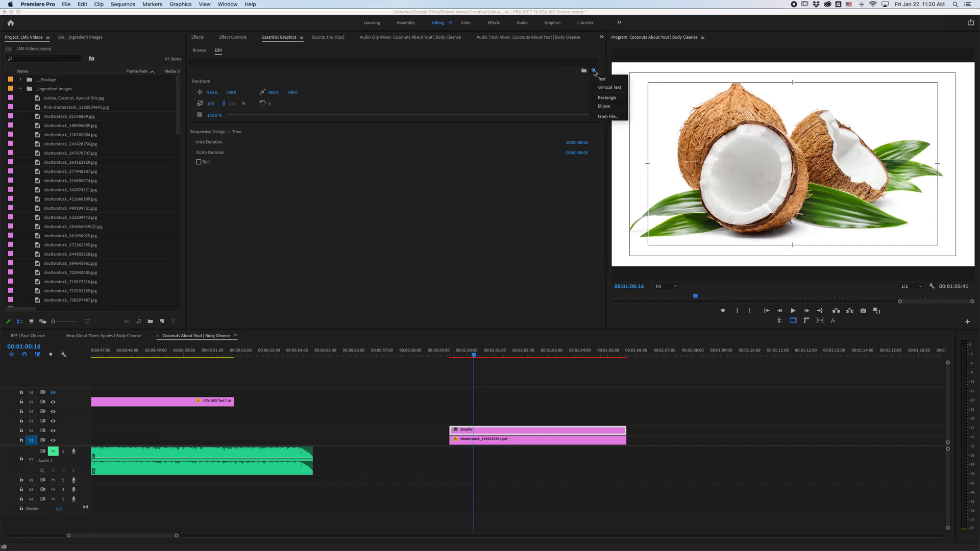
Add a rectangle shape layer with black fill over the top of the frame.
click(606, 97)
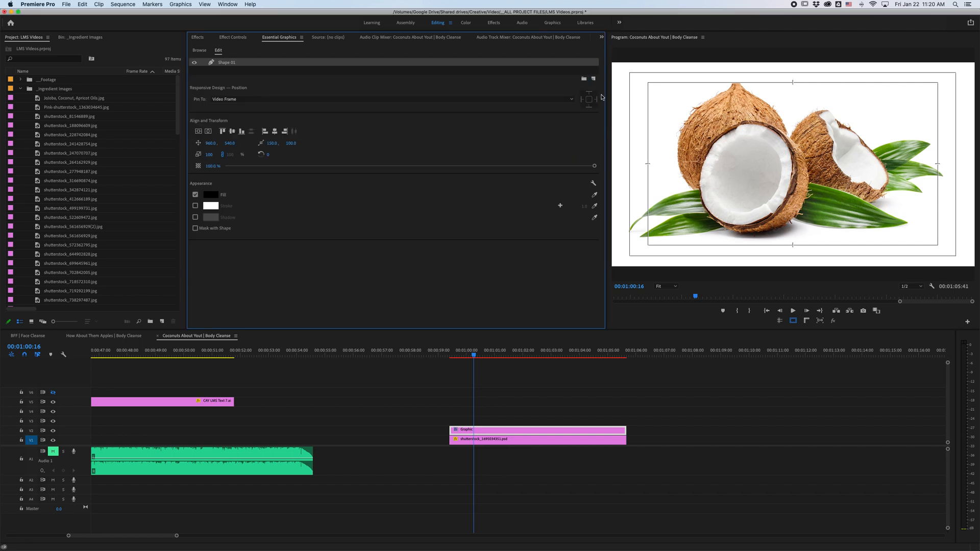
click(196, 194)
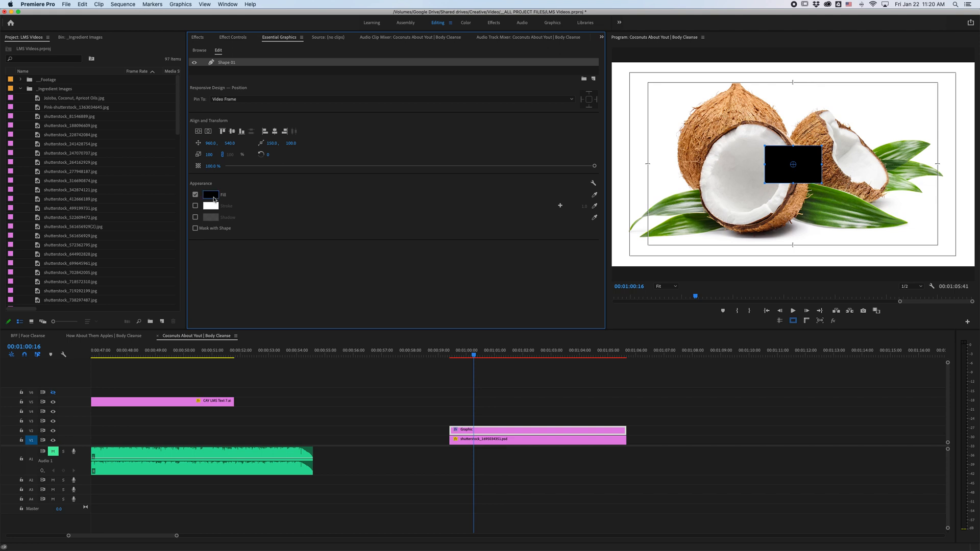
click(211, 195)
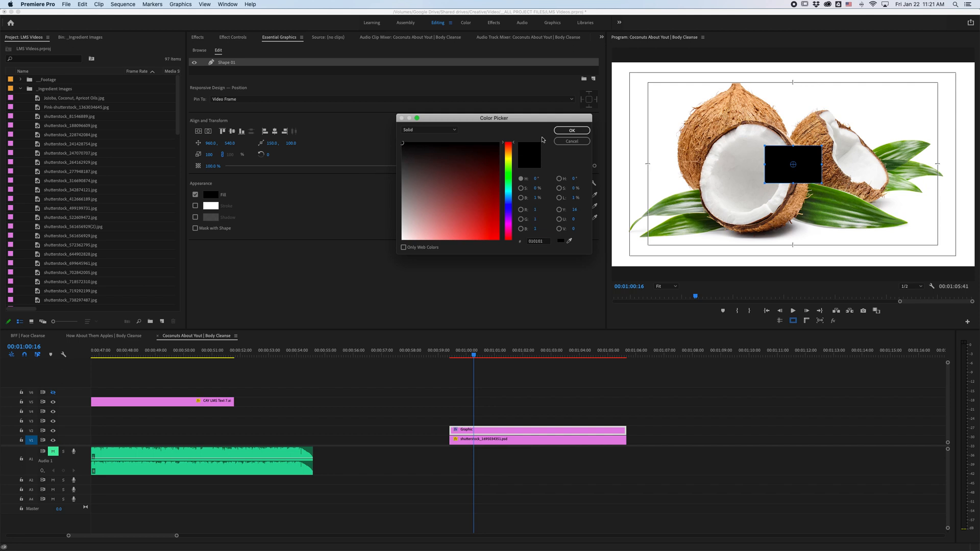
click(571, 130)
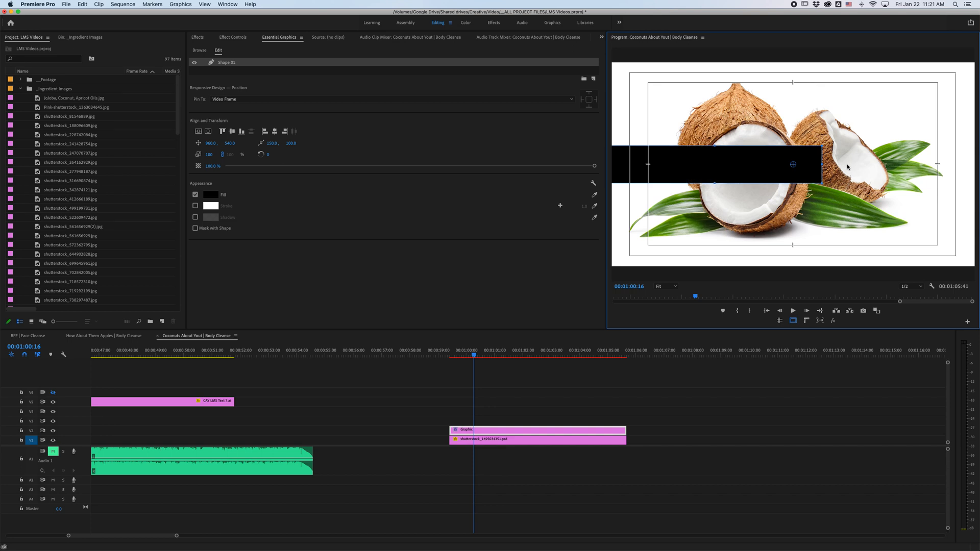
mouse_move(975, 159)
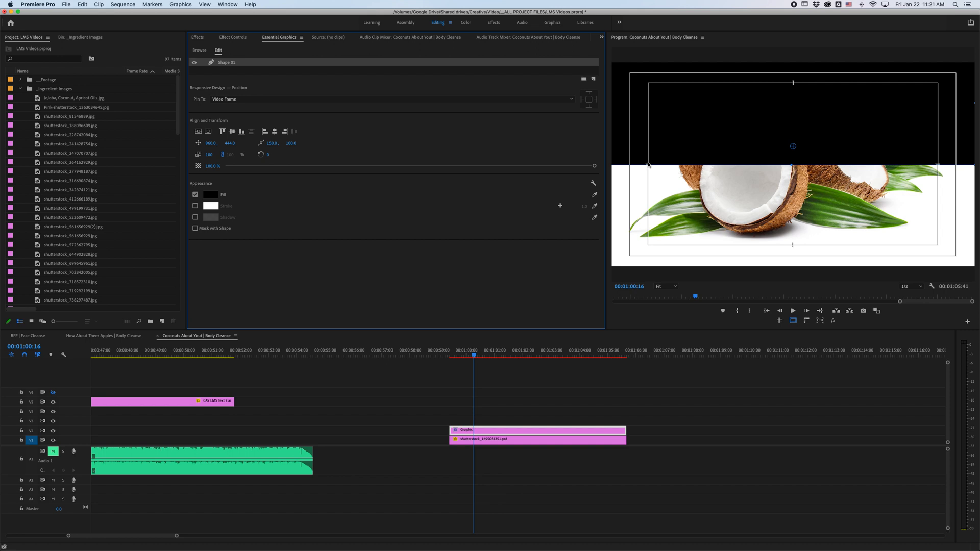
mouse_move(248, 147)
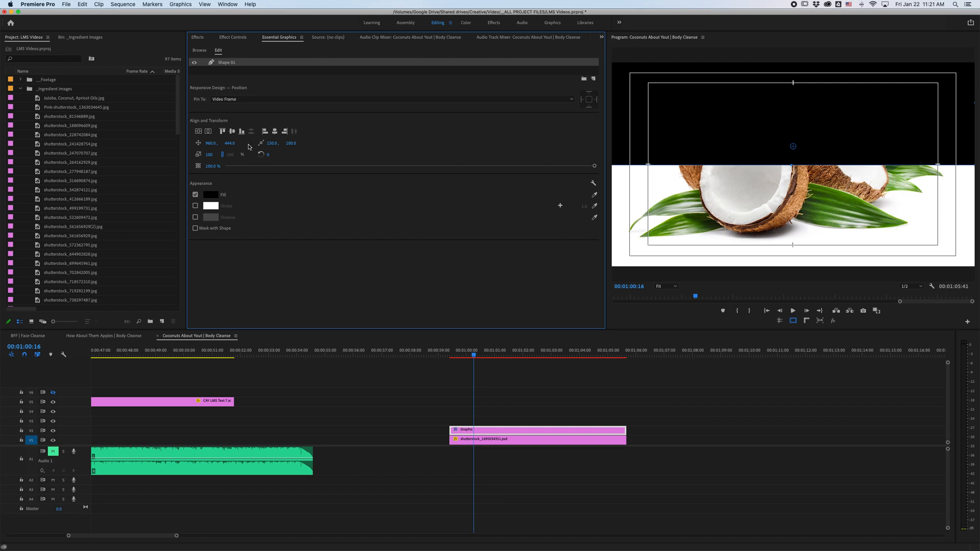
Rename the rectangle layer to Top and bring up its layer actions.
double_click(226, 61)
text(Top)
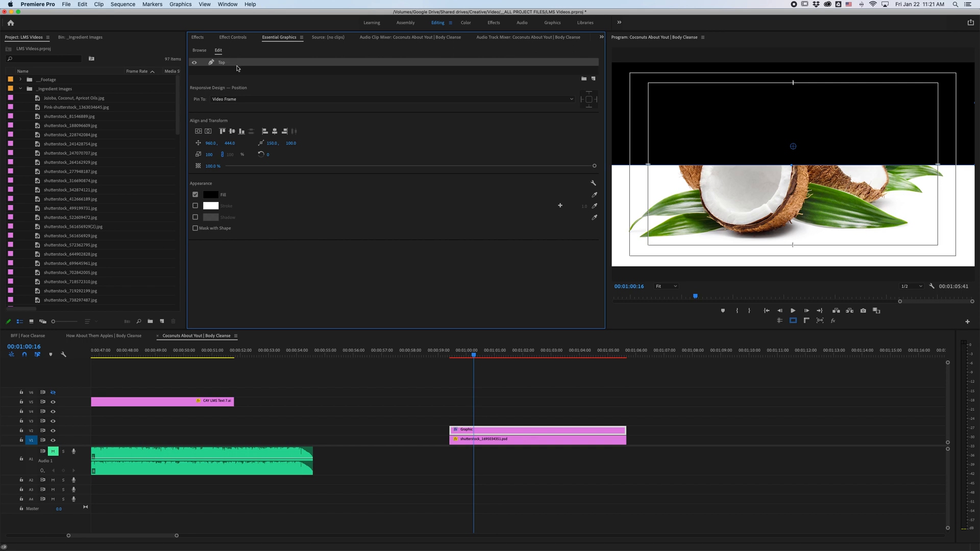
right_click(236, 67)
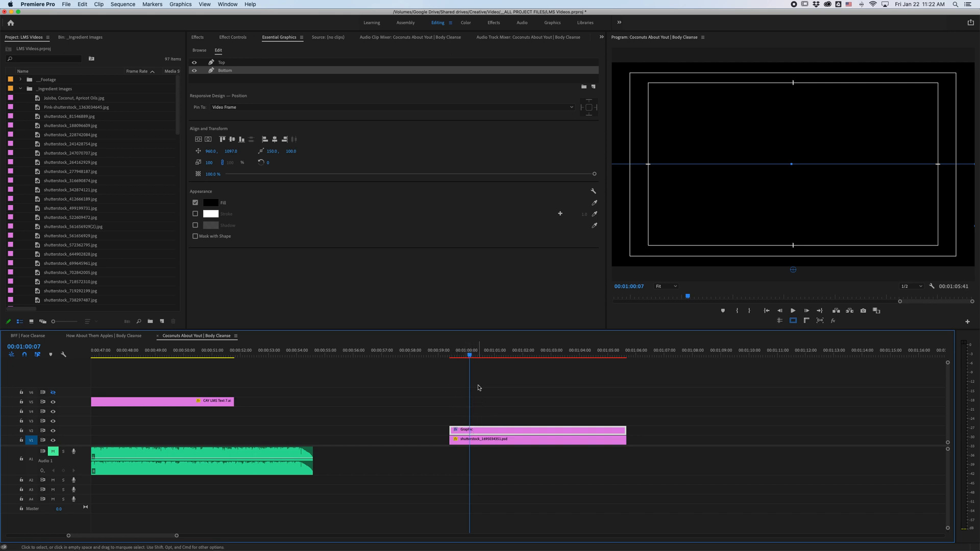
Enable Position keyframes for Shape (Top) and Shape (Bottom), then return to the clip start.
click(488, 429)
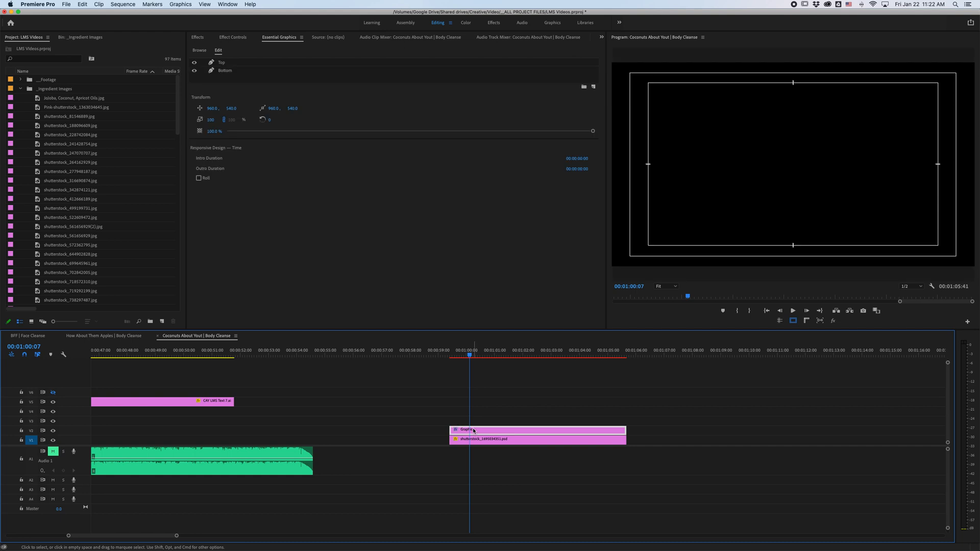
mouse_move(251, 64)
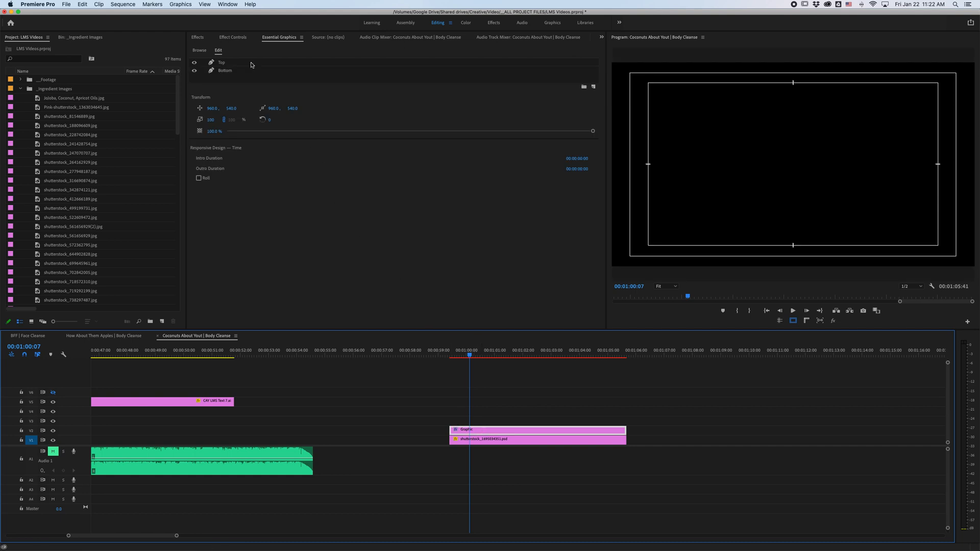
click(233, 37)
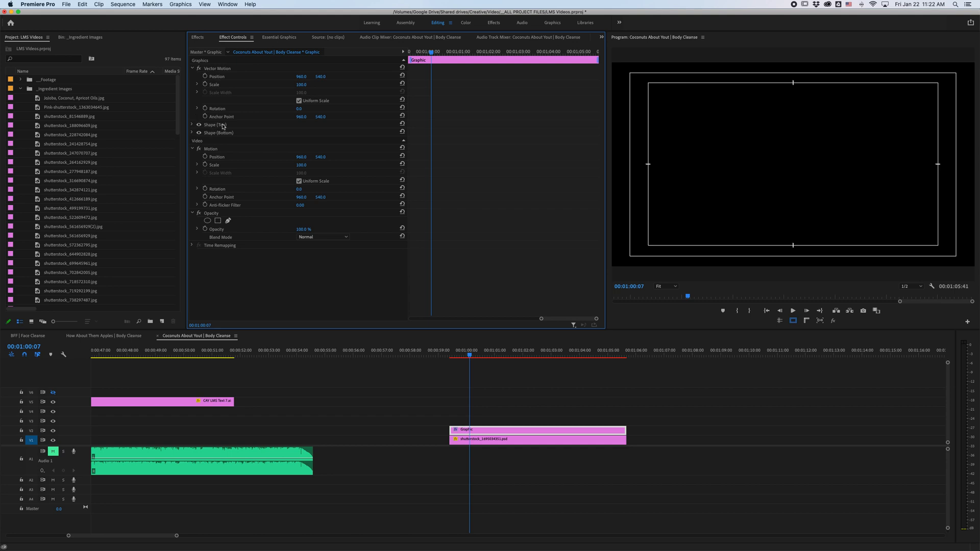
click(197, 124)
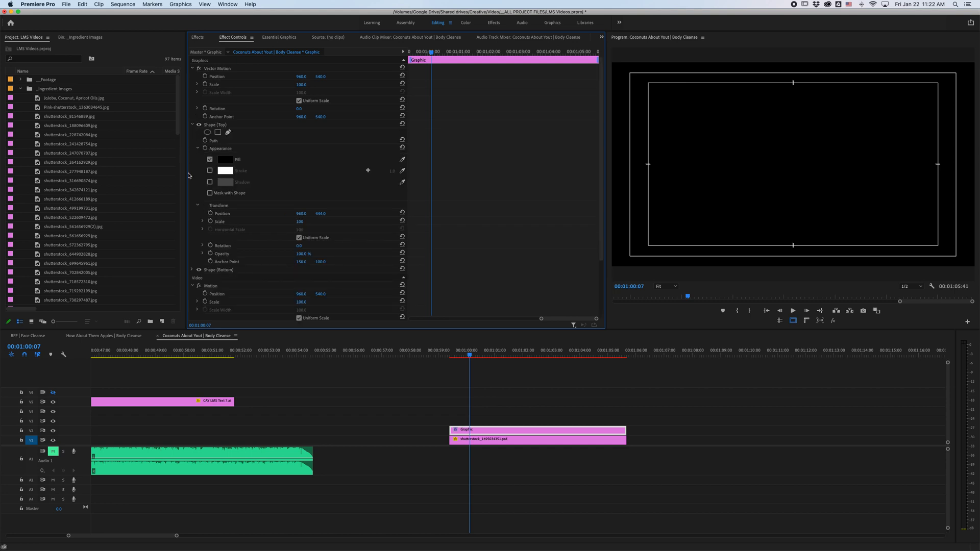
click(197, 269)
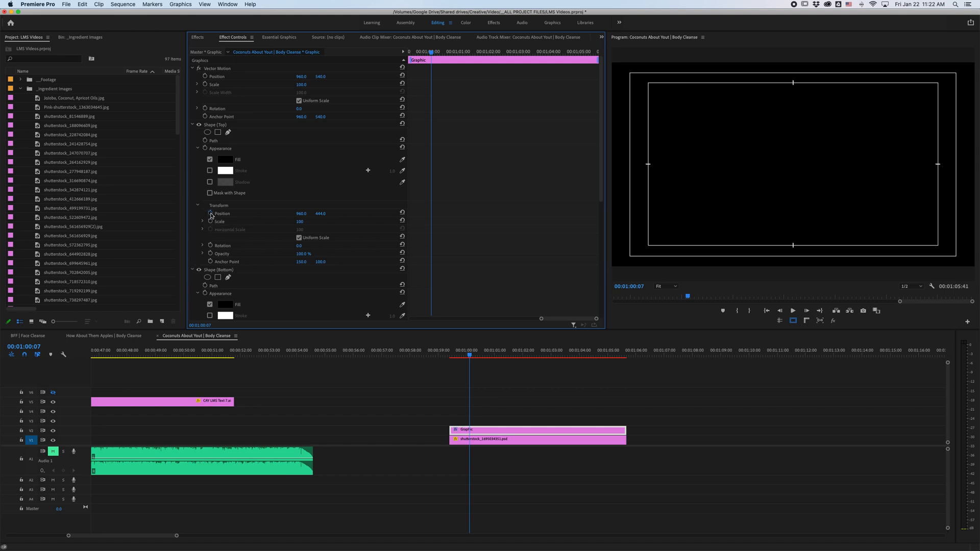
scroll(down, 3)
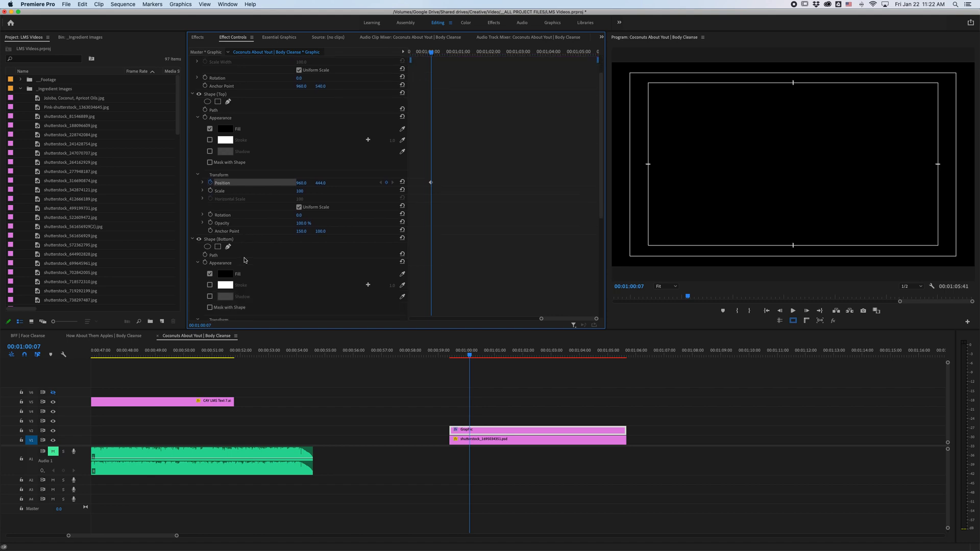
scroll(down, 3)
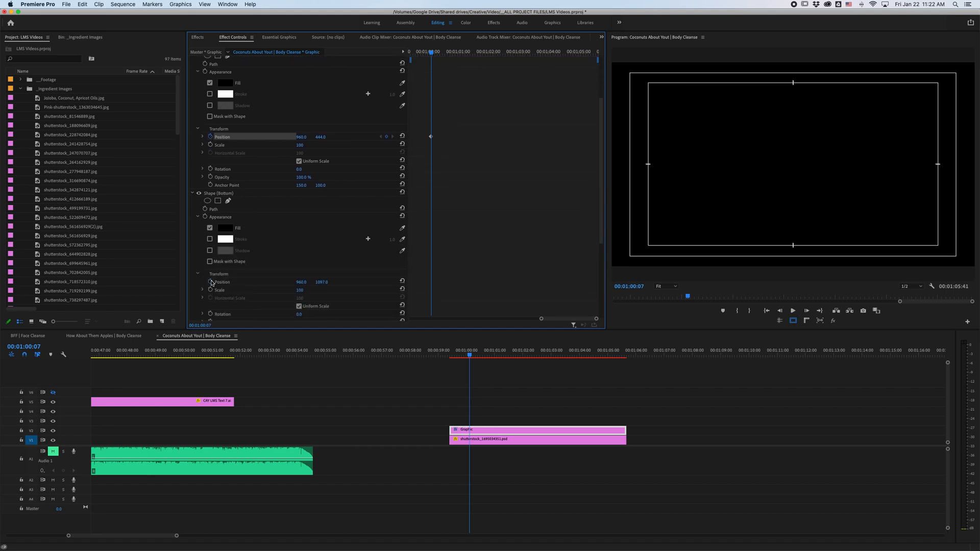
click(221, 281)
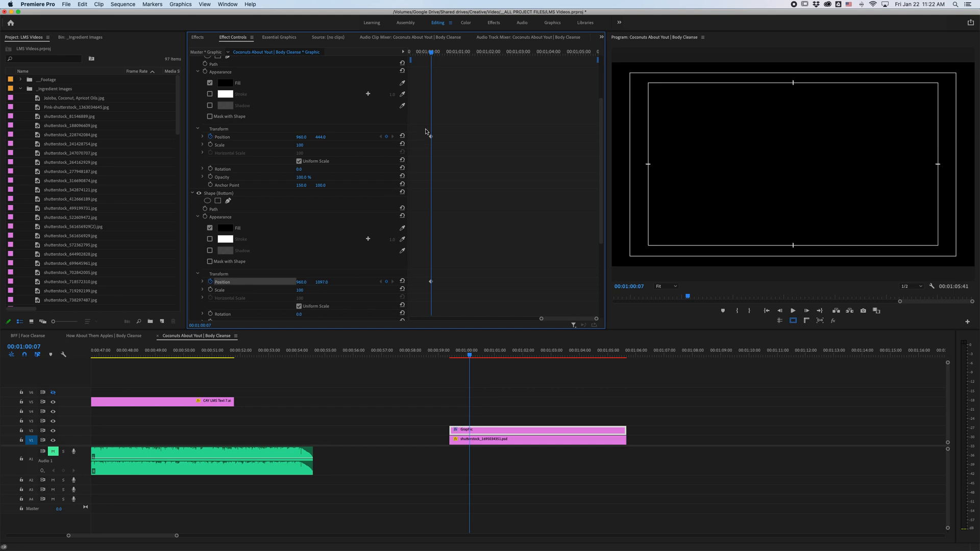
mouse_move(460, 223)
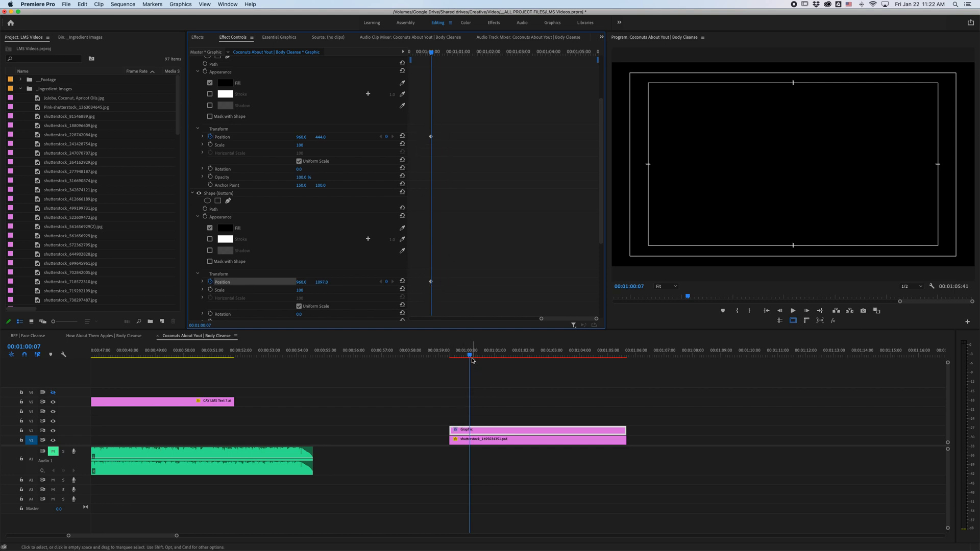
click(466, 356)
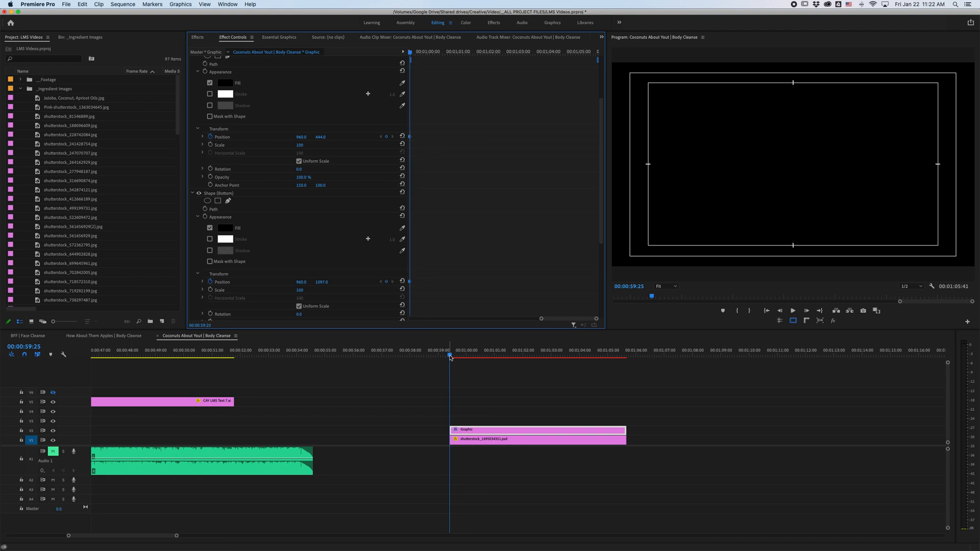
Move the playhead later, to about 1:03:55 where the slide should finish.
click(528, 356)
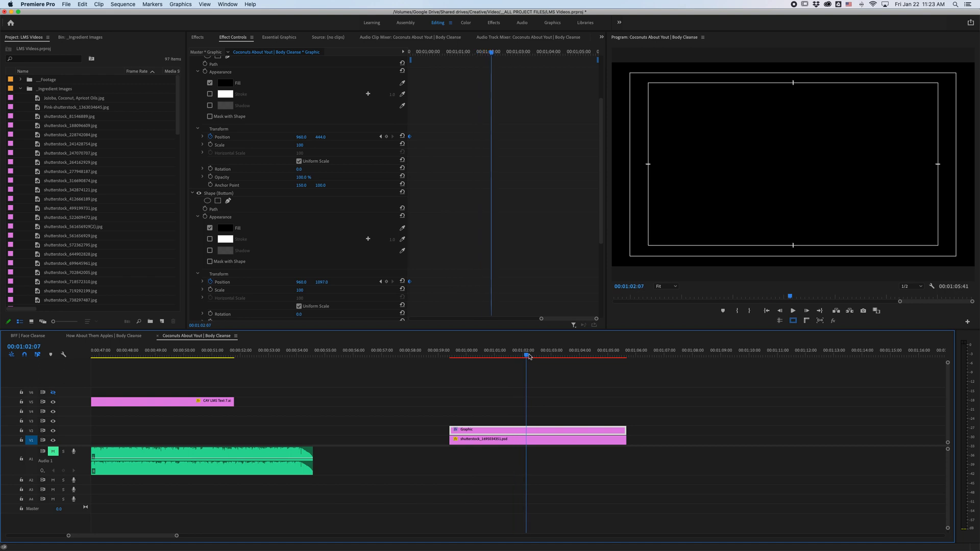
click(566, 356)
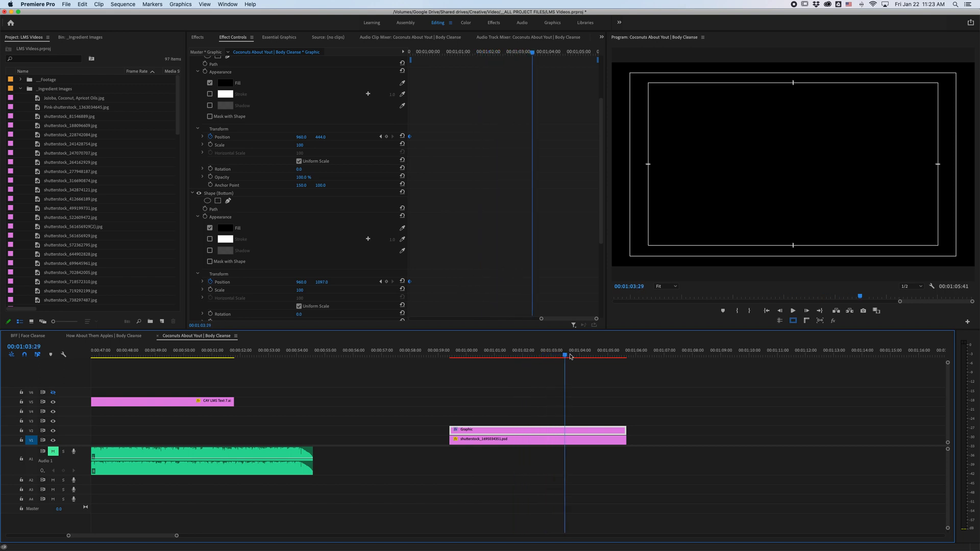
click(575, 355)
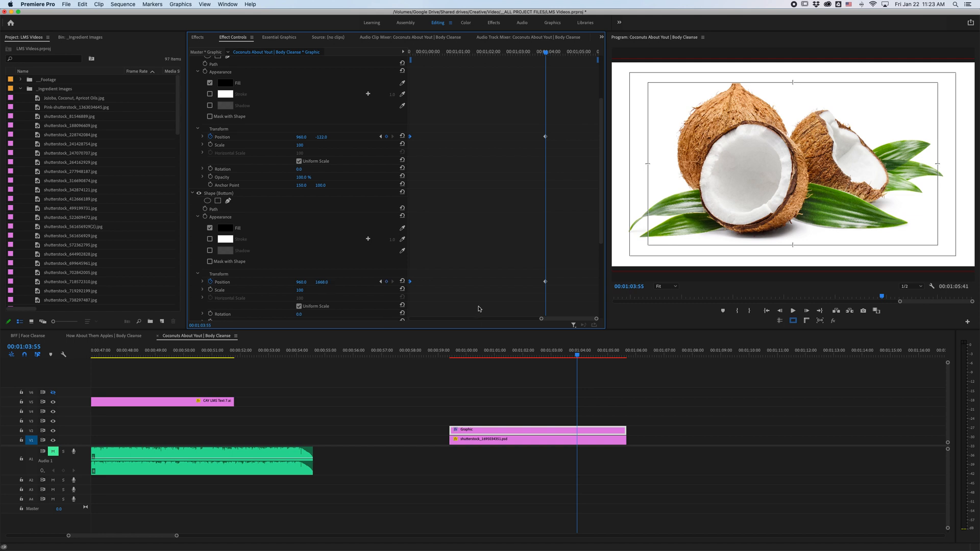
mouse_move(529, 287)
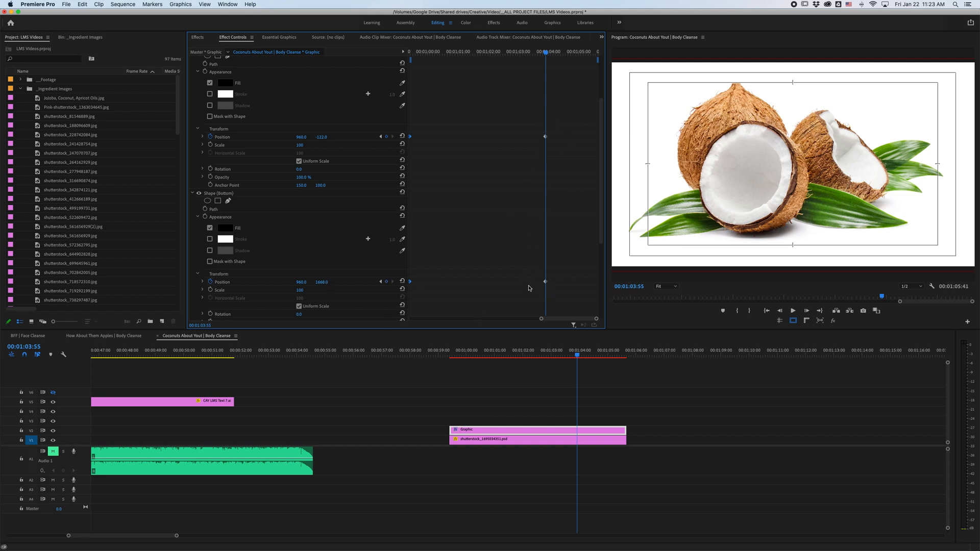
click(499, 356)
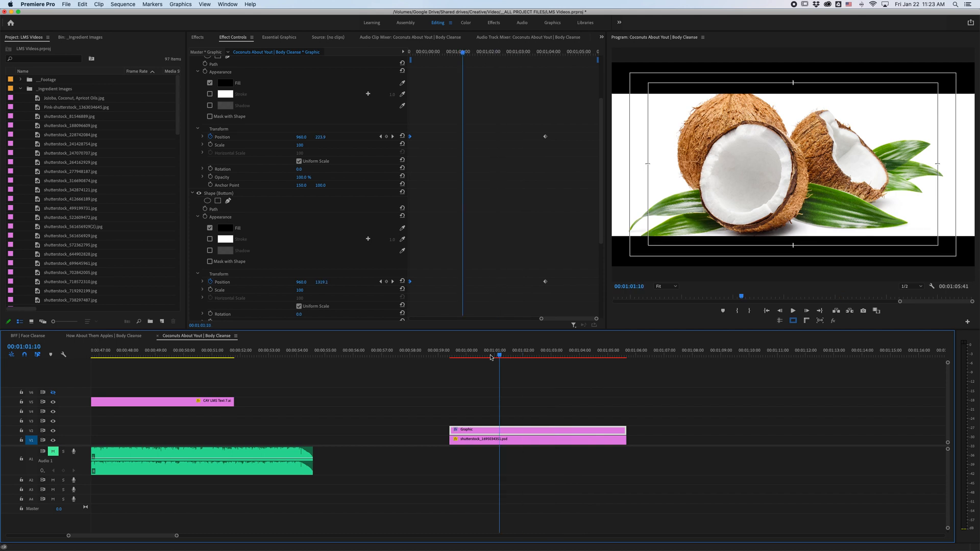
click(451, 357)
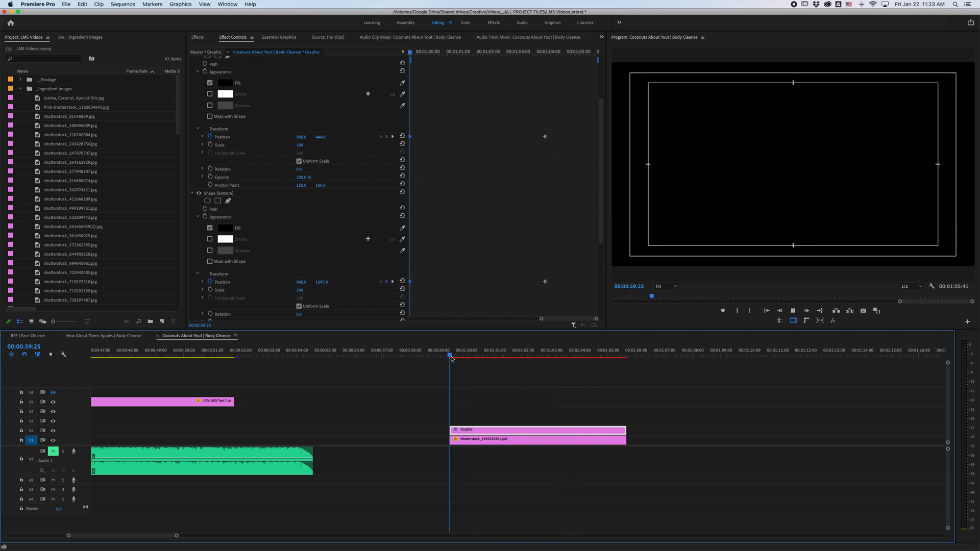
click(474, 356)
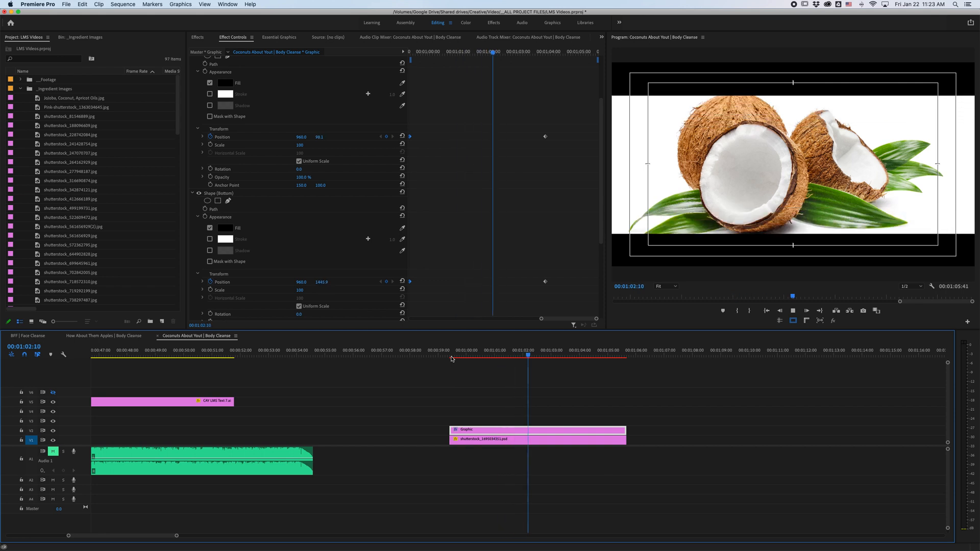
click(588, 355)
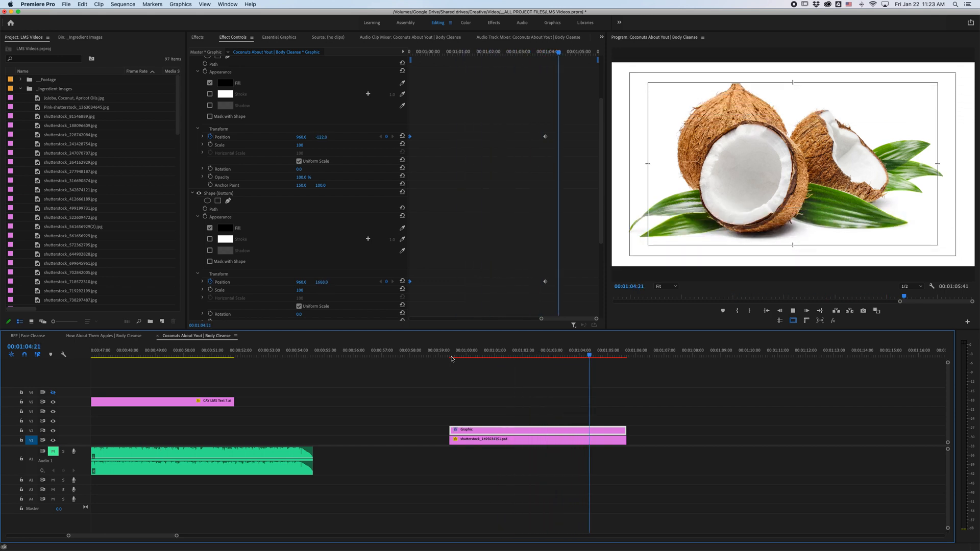
click(565, 355)
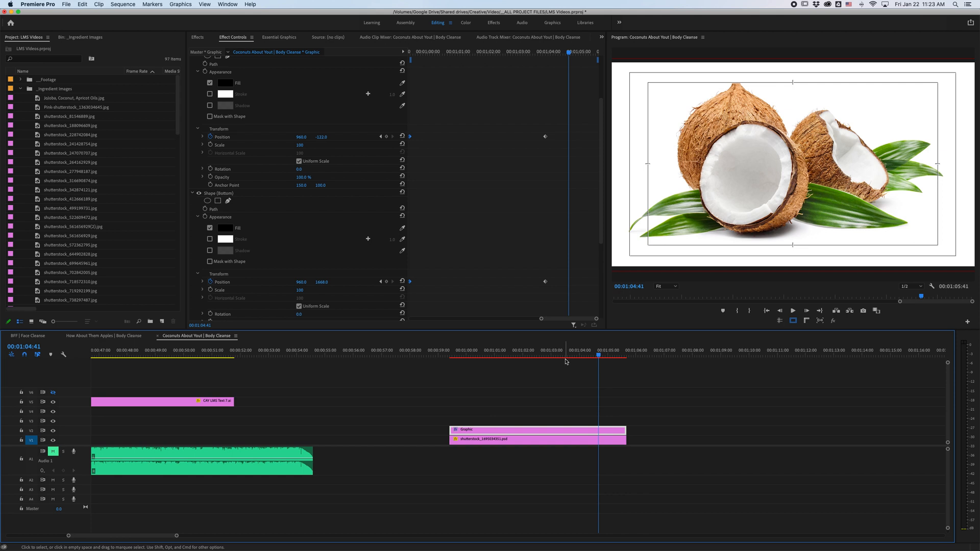
click(575, 353)
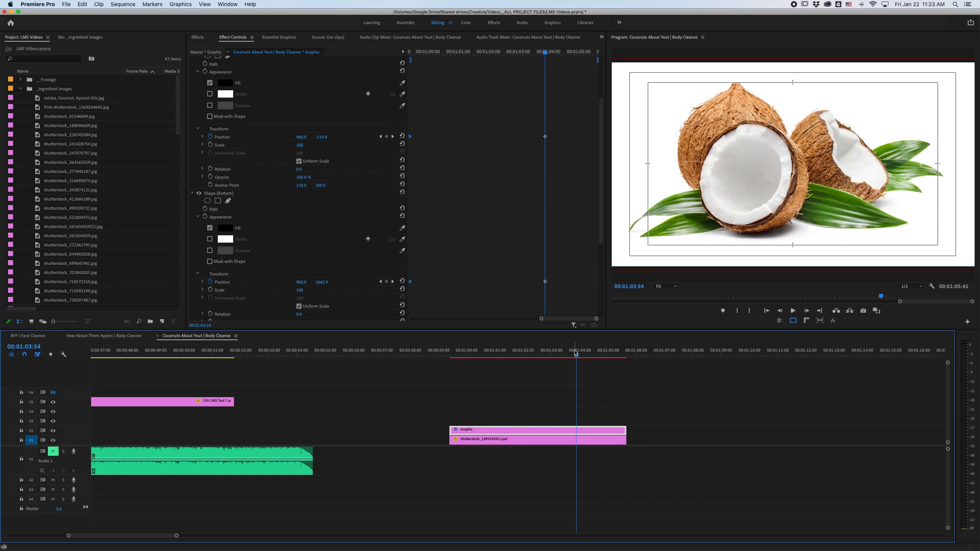
mouse_move(534, 137)
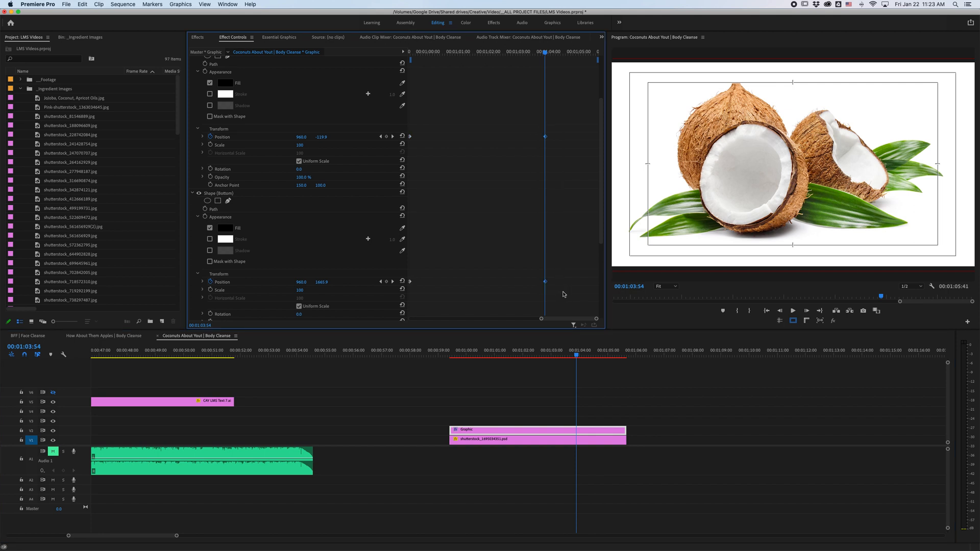
mouse_move(529, 117)
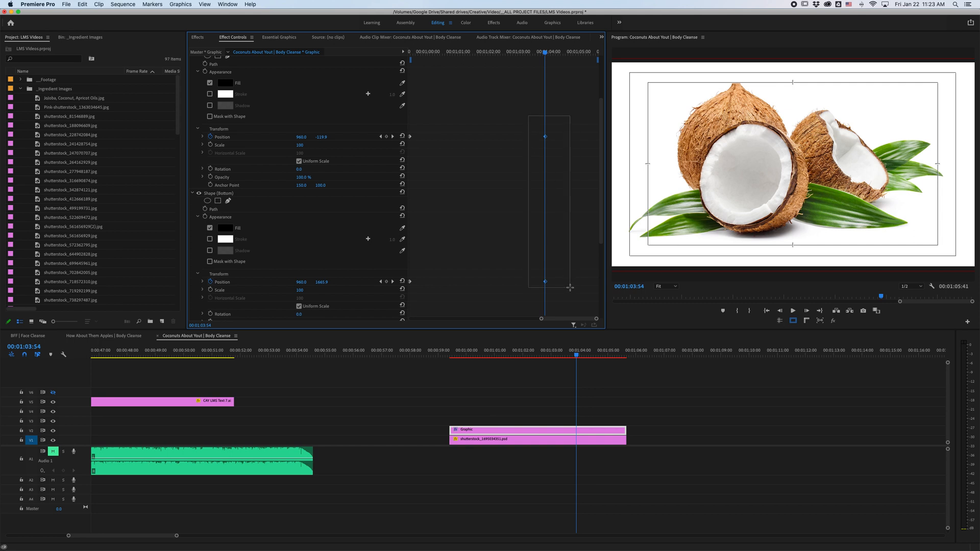
Apply Ease In interpolation to both shapes' ending Position keyframes.
right_click(545, 285)
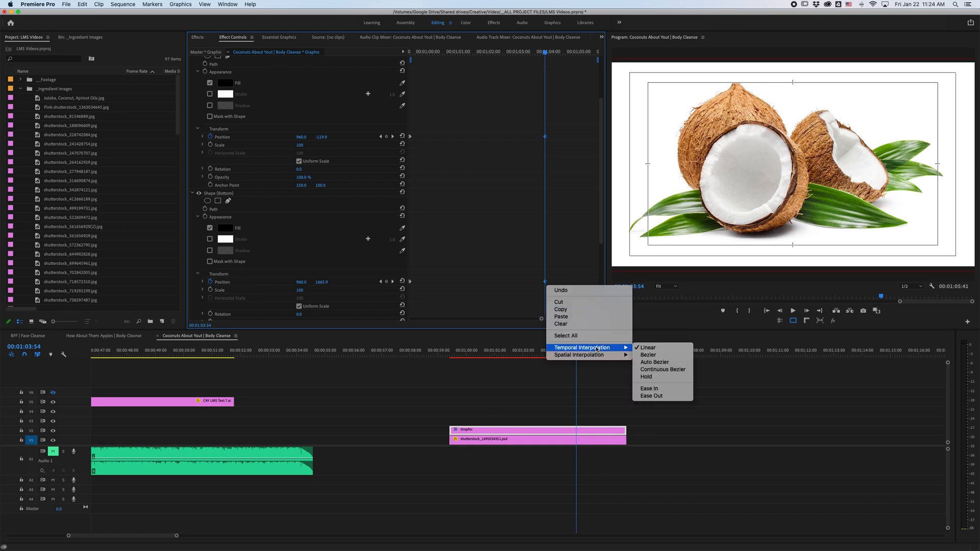
mouse_move(648, 388)
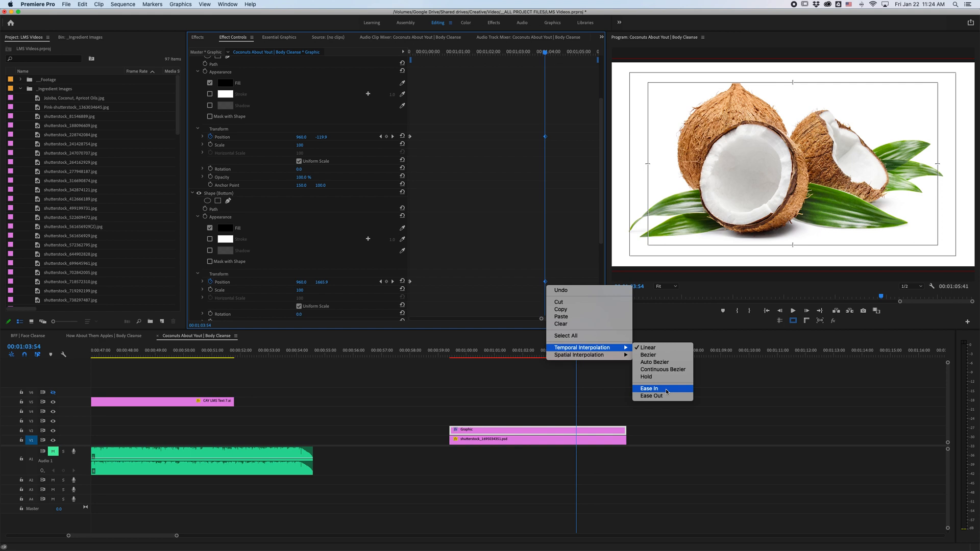
click(648, 387)
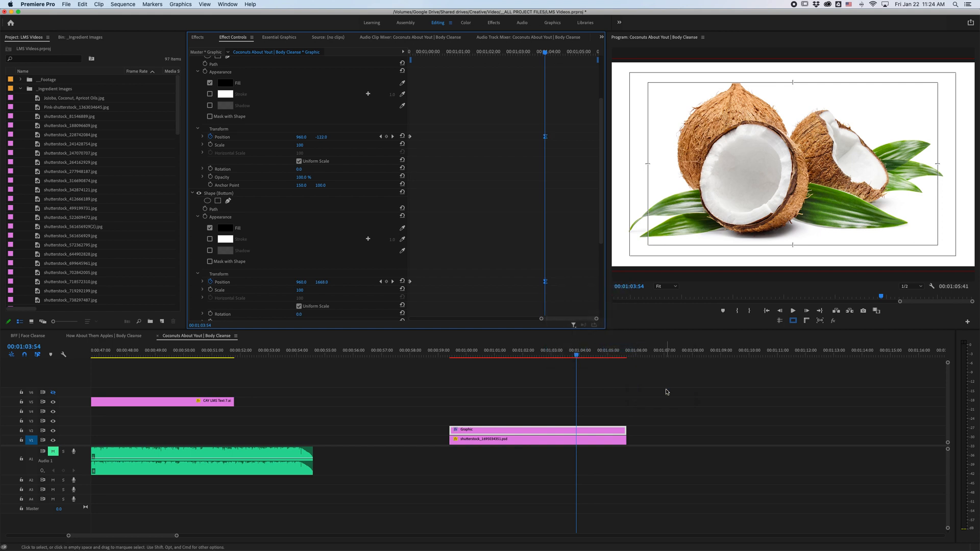
mouse_move(435, 271)
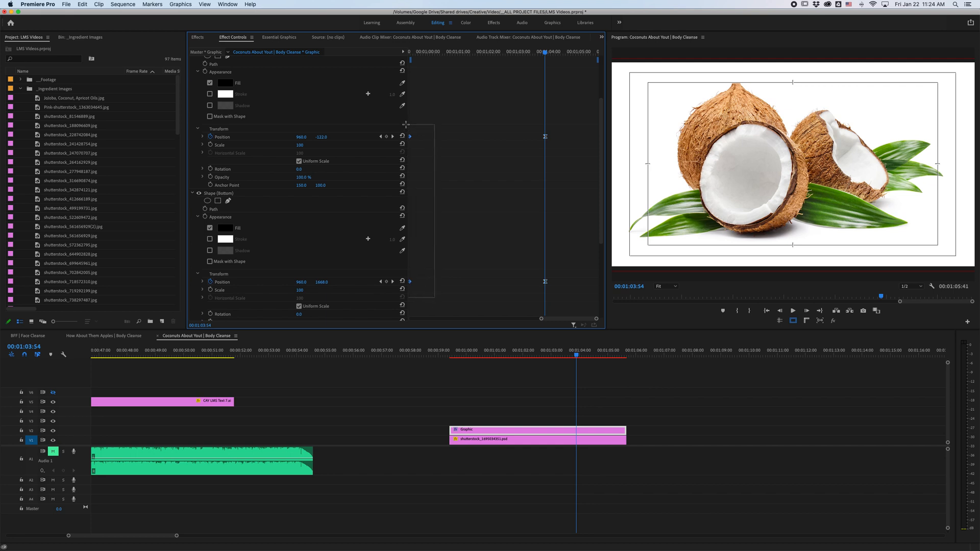
Apply Ease Out to both shapes' starting Position keyframes and return to the clip start.
right_click(406, 125)
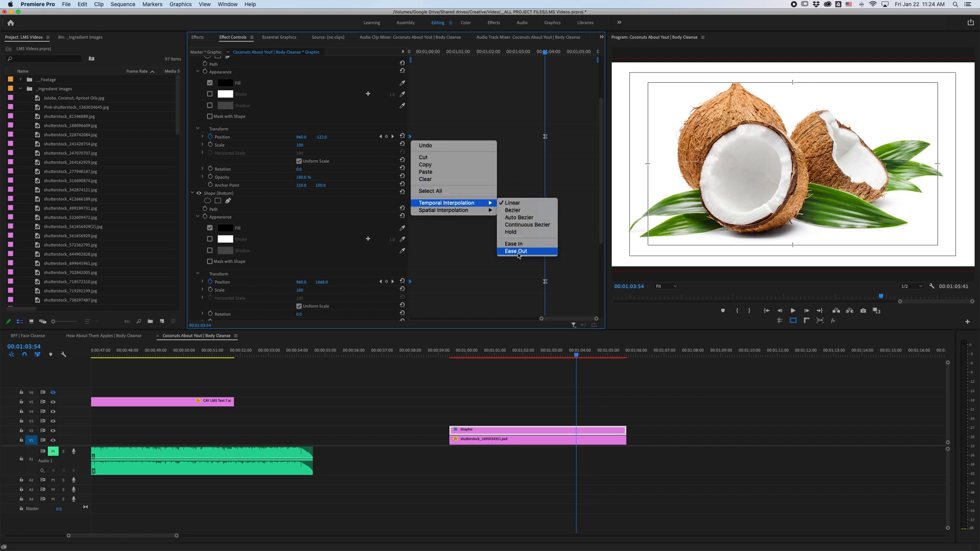
click(515, 250)
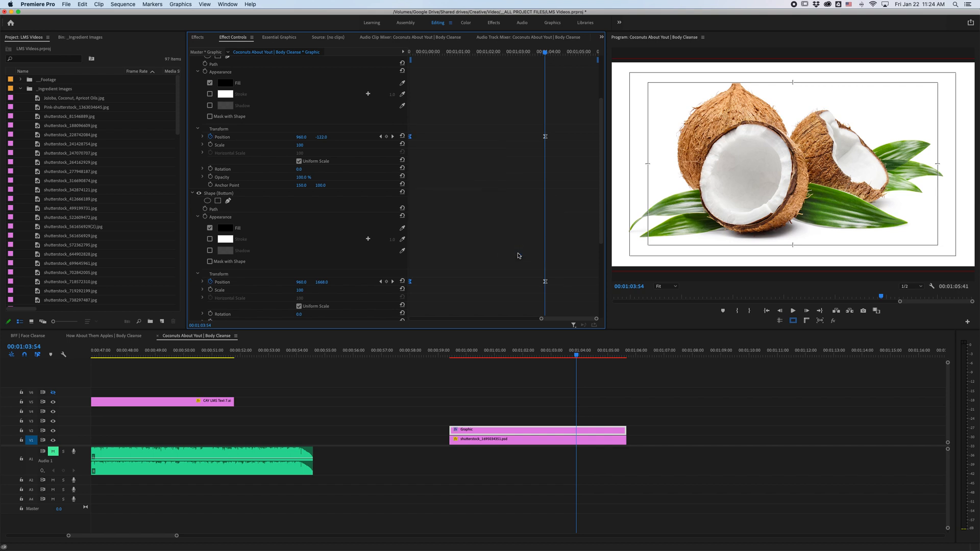
right_click(410, 137)
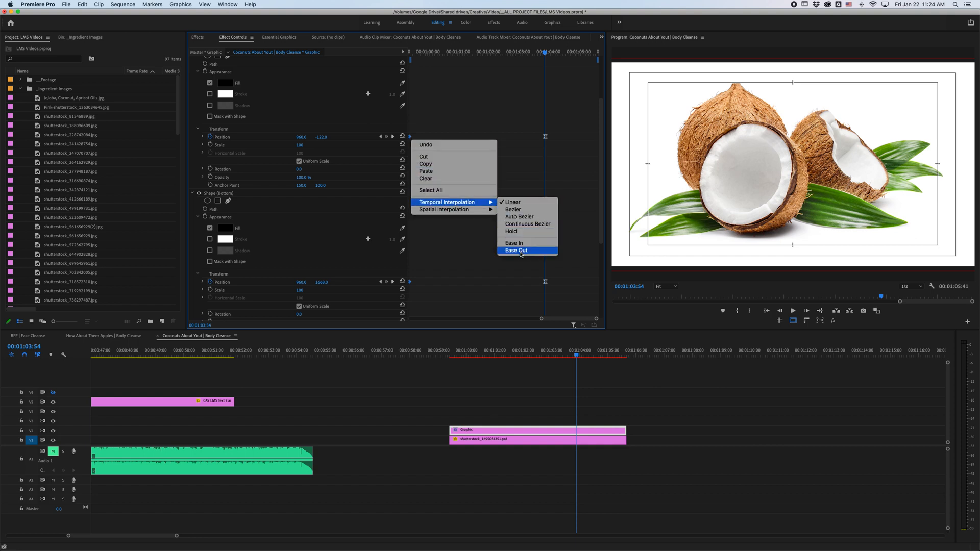
click(515, 250)
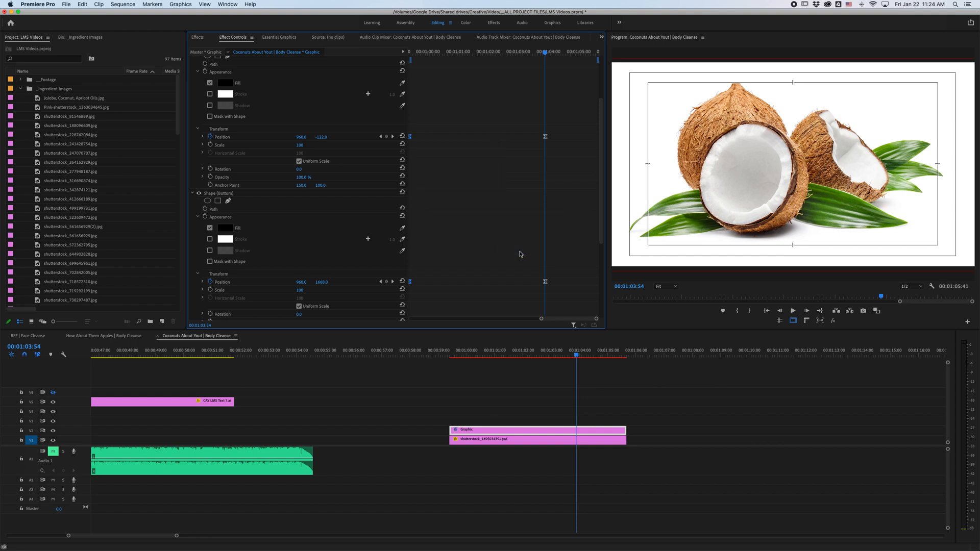
mouse_move(484, 311)
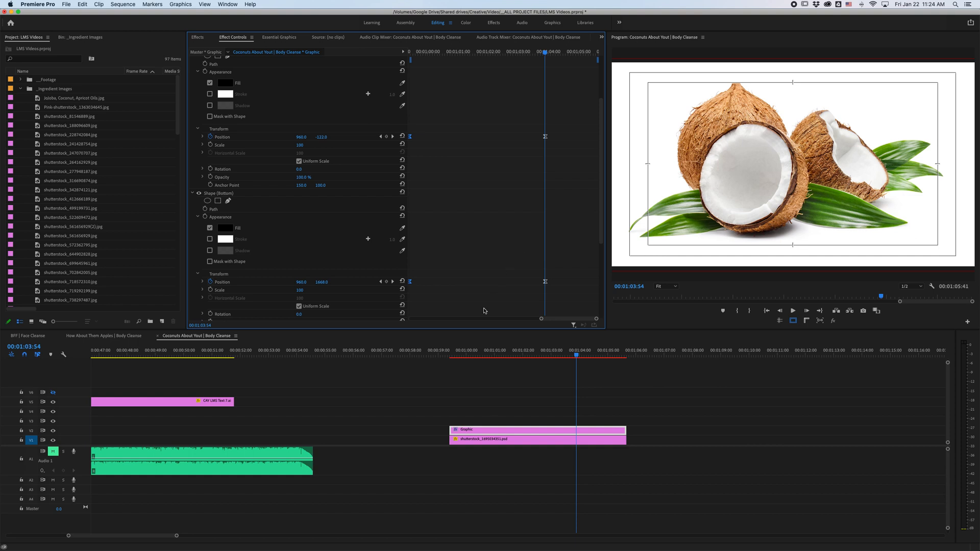
click(450, 350)
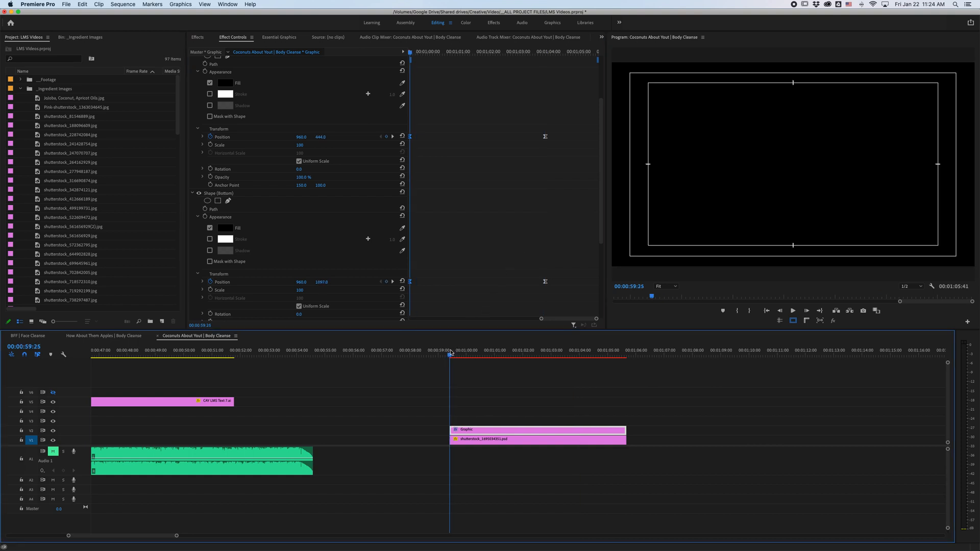